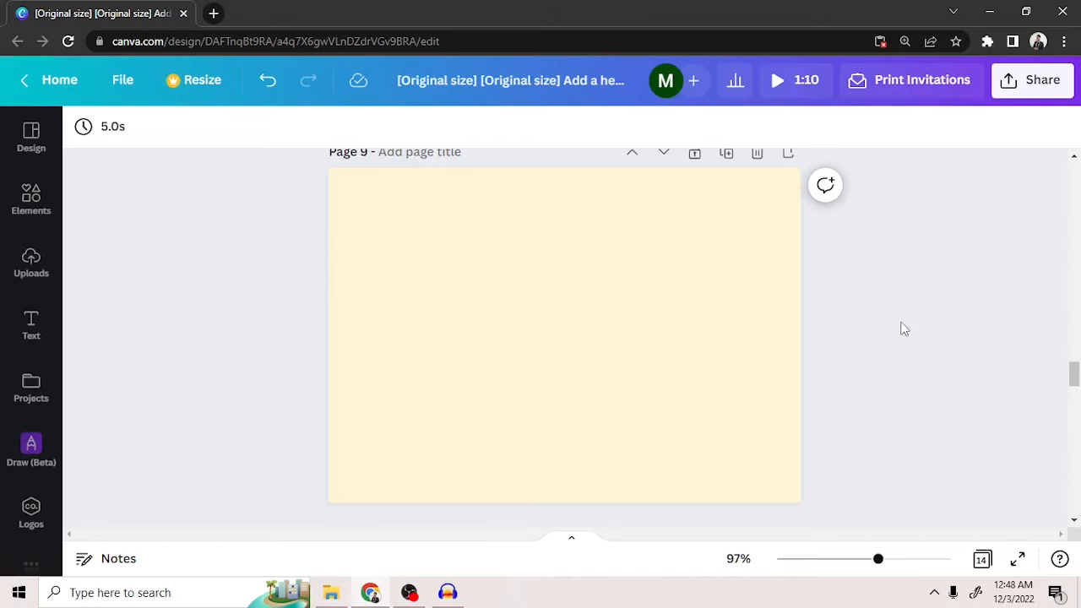
mouse_move(257, 436)
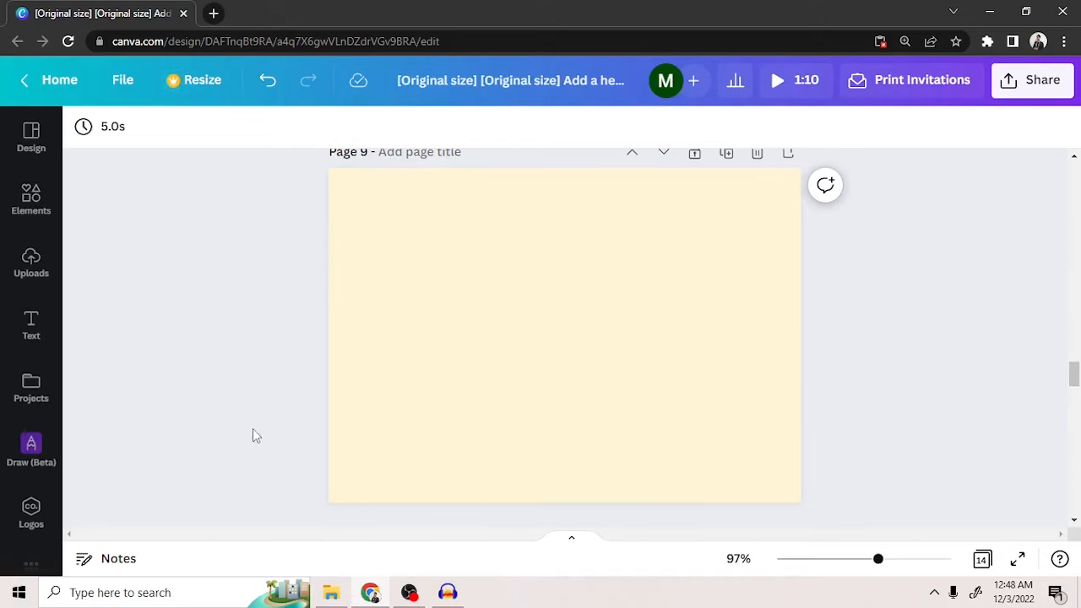
- Add a 'You' heading in Malibu script font, enlarged and moved to the page centre
left_click(32, 326)
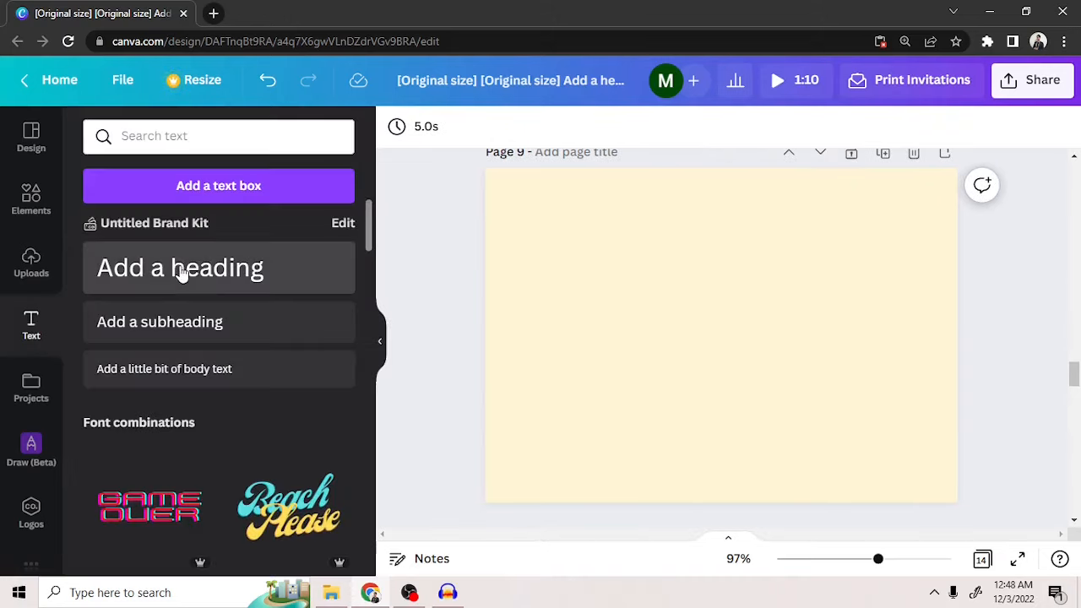
left_click(179, 267)
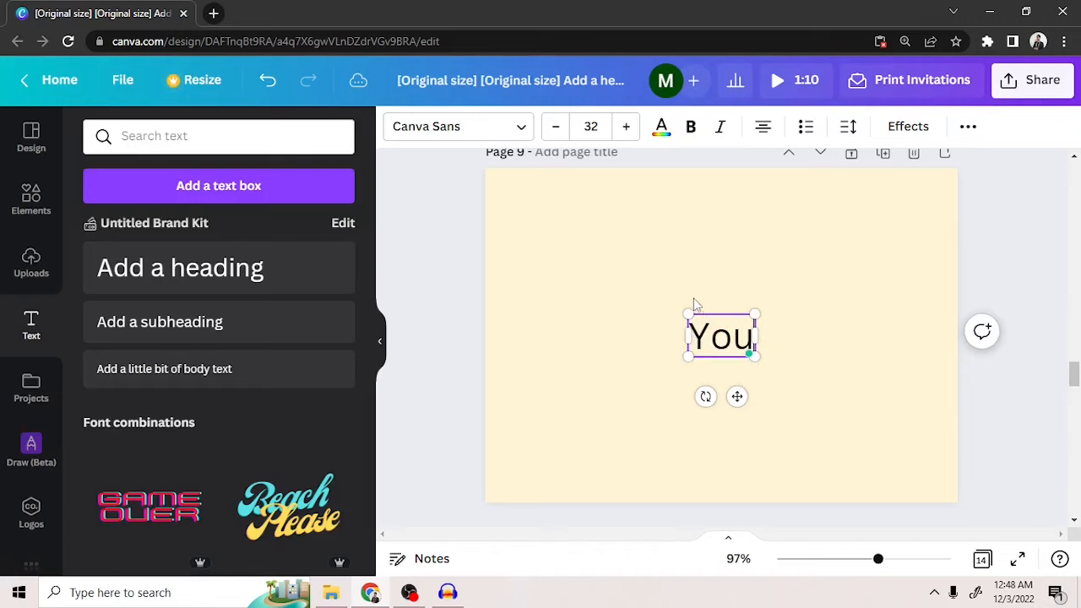
left_click(450, 126)
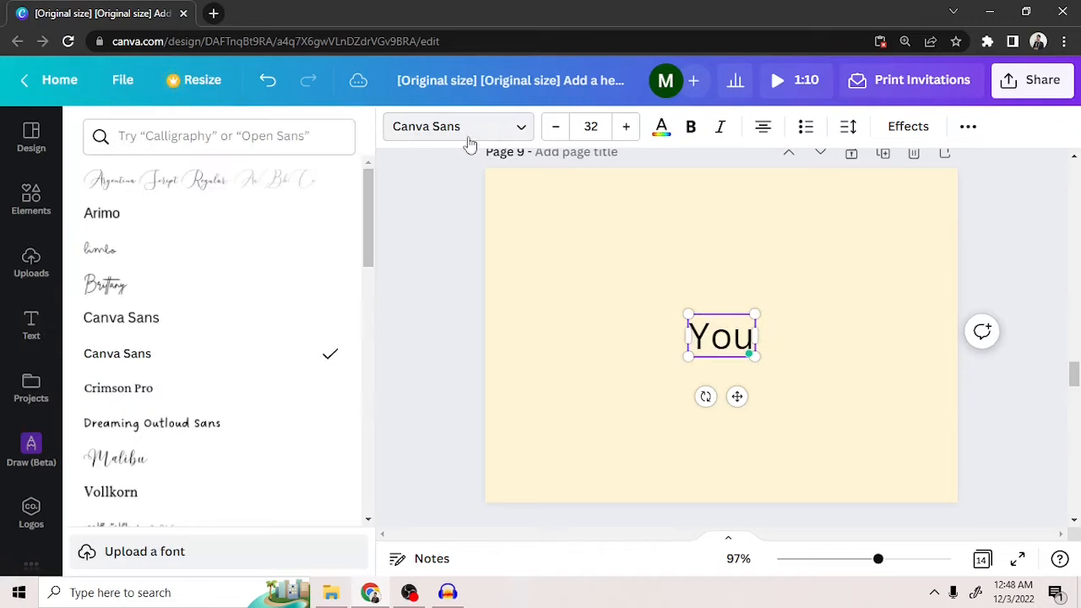
left_click(116, 457)
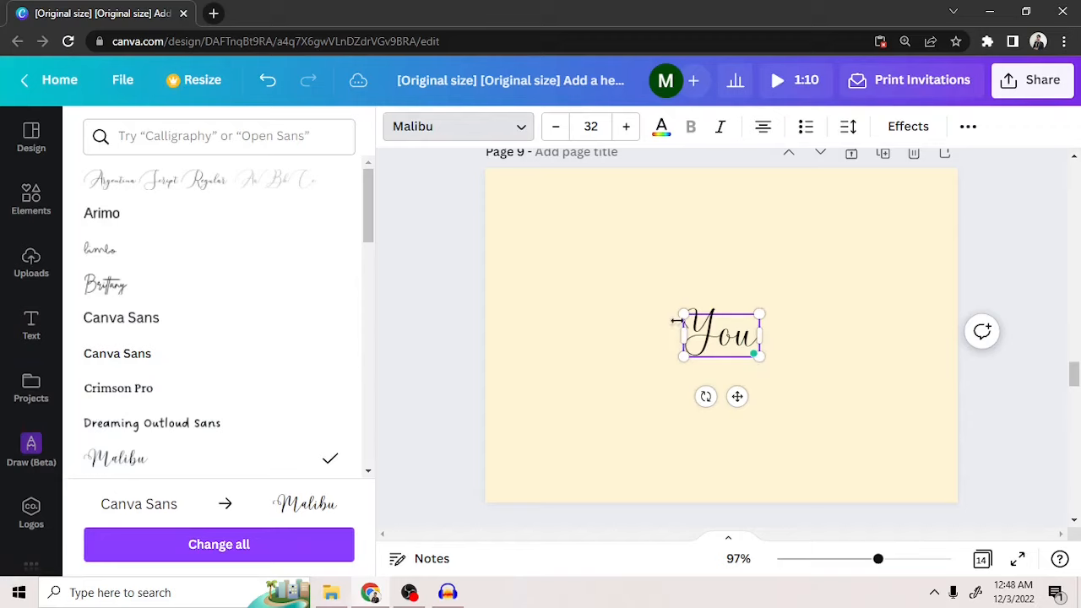
left_click_drag(759, 354, 759, 355)
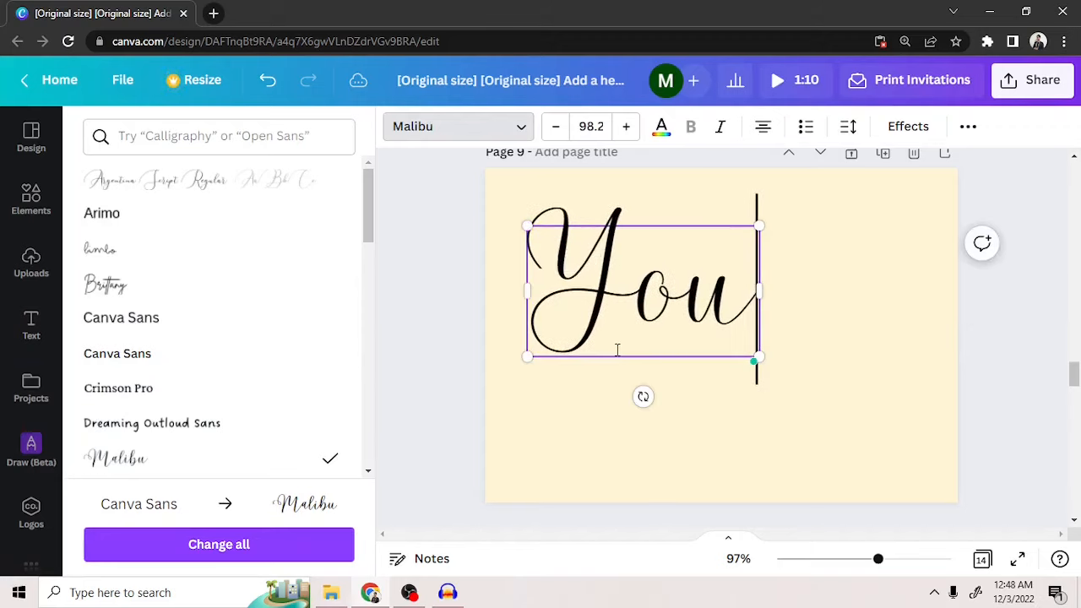
left_click_drag(642, 291, 721, 334)
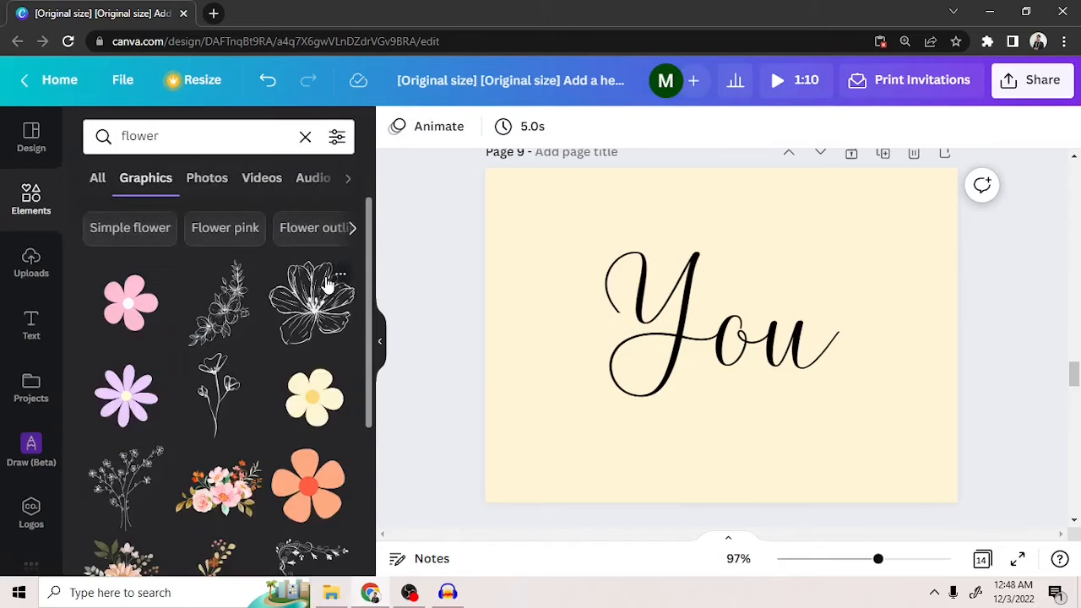
- Add the peach flower graphic from the flower results and position it over the o of 'You'
scroll("down", 3)
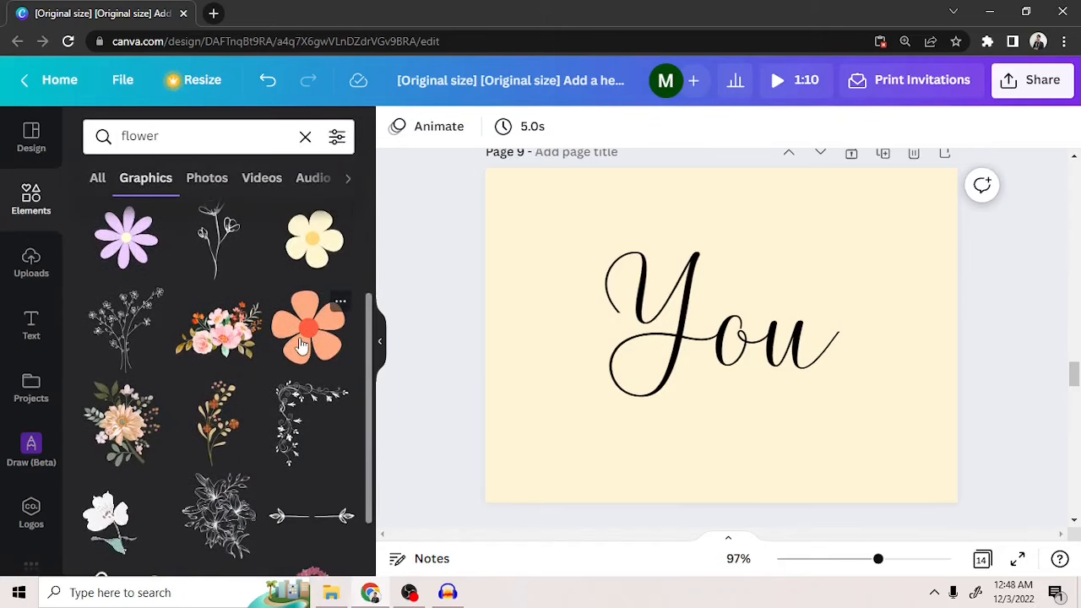
left_click(307, 328)
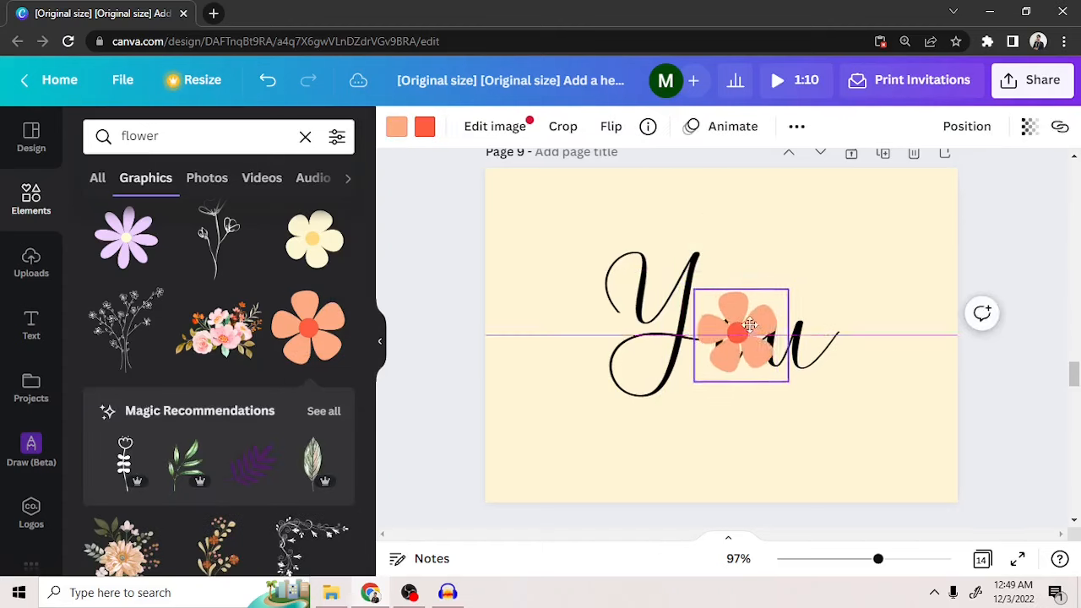
left_click_drag(741, 335, 747, 321)
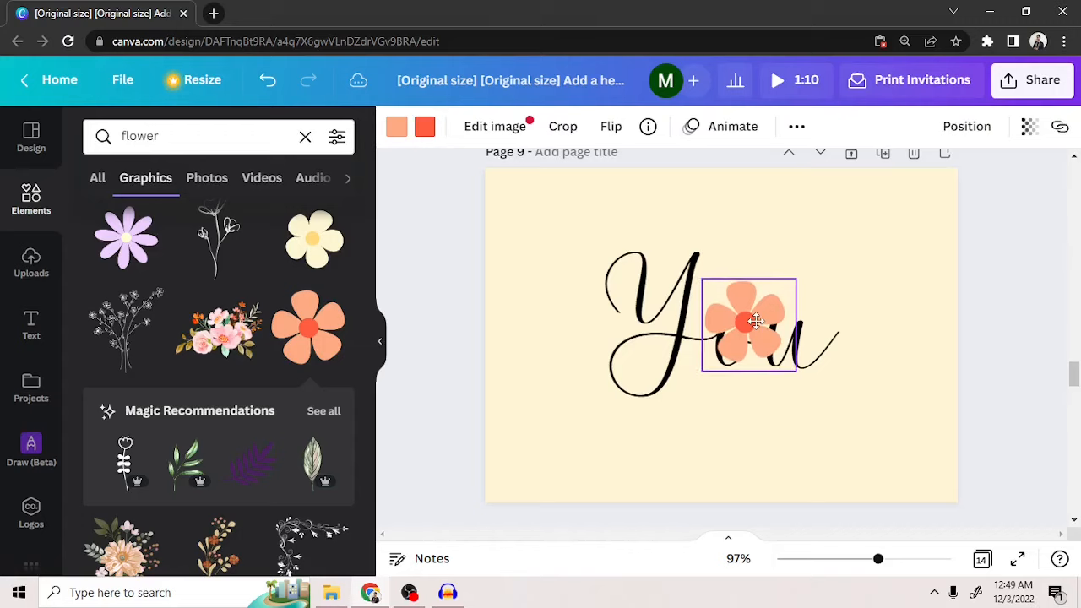
left_click(747, 324)
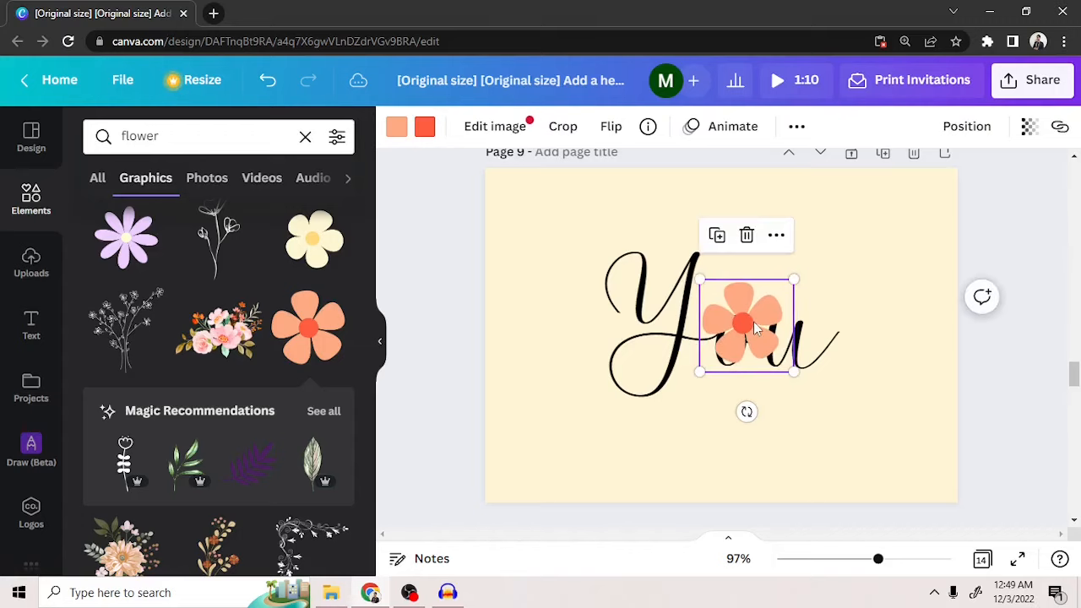
right_click(741, 323)
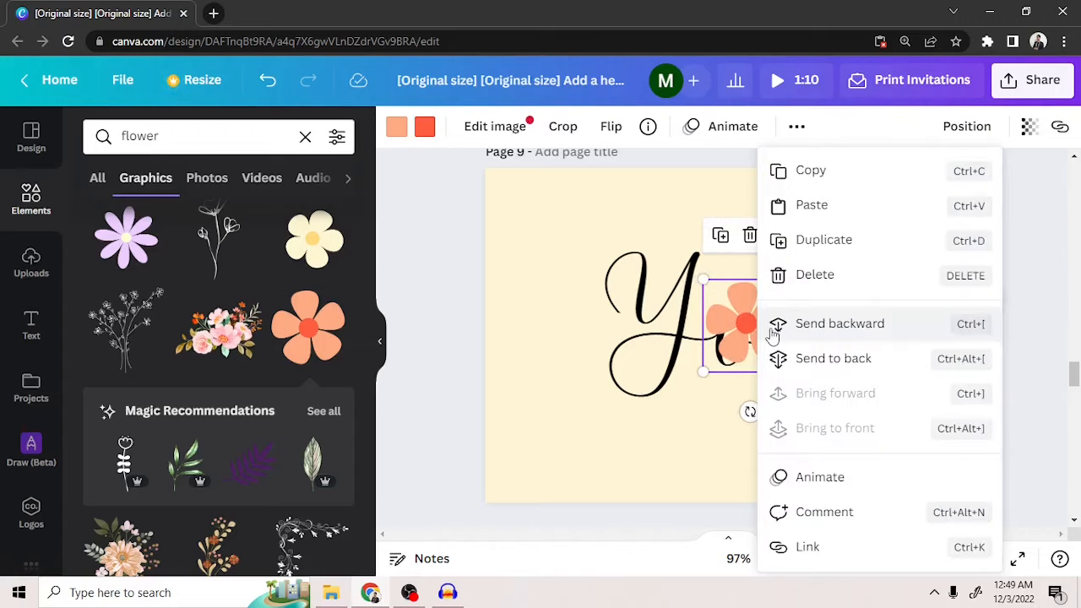
left_click(839, 323)
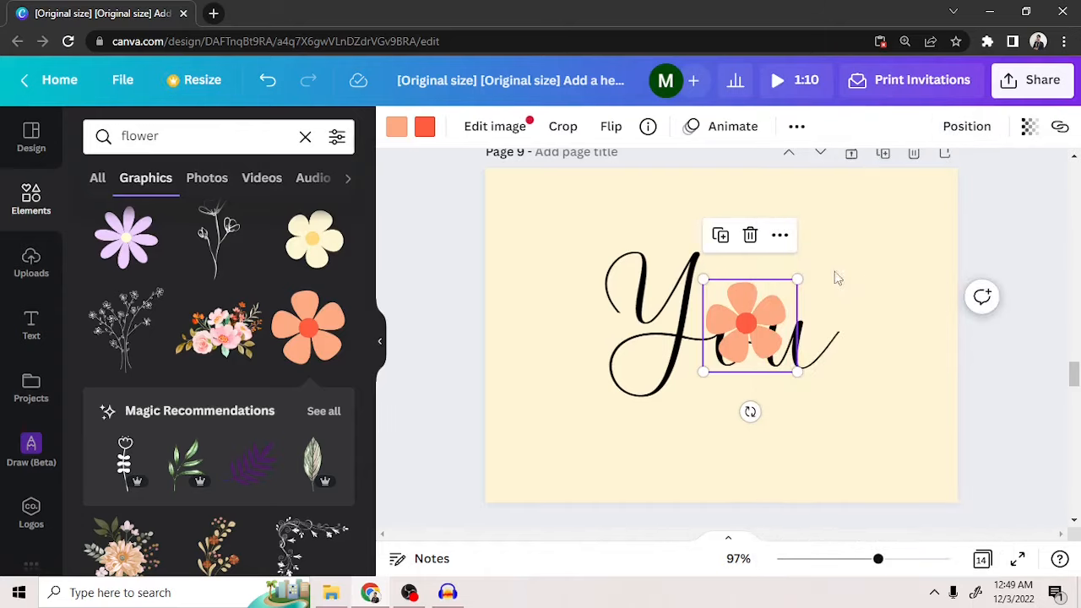
left_click(966, 126)
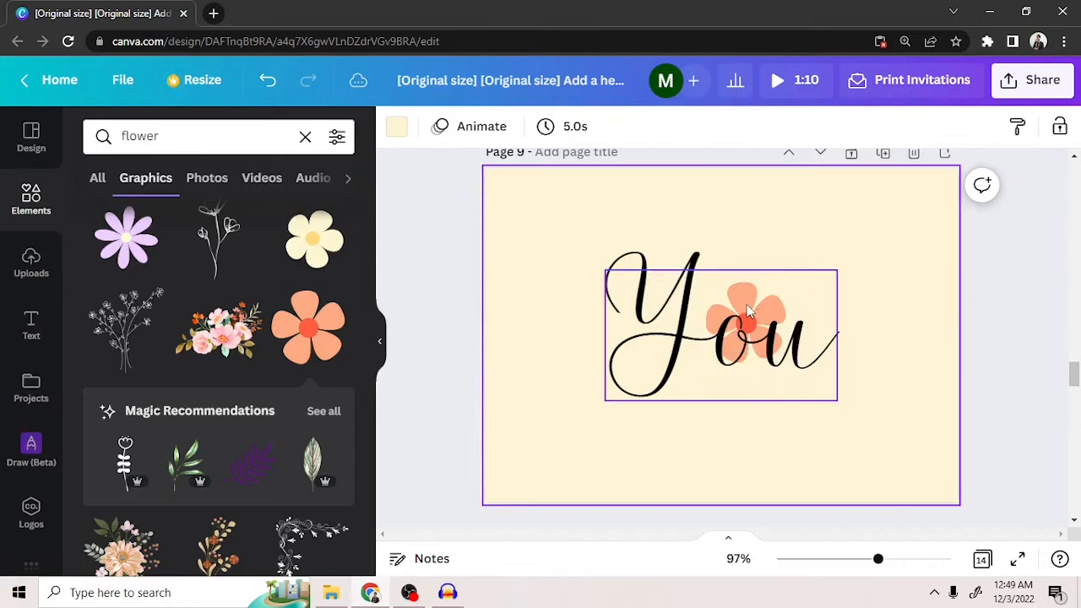
left_click(745, 316)
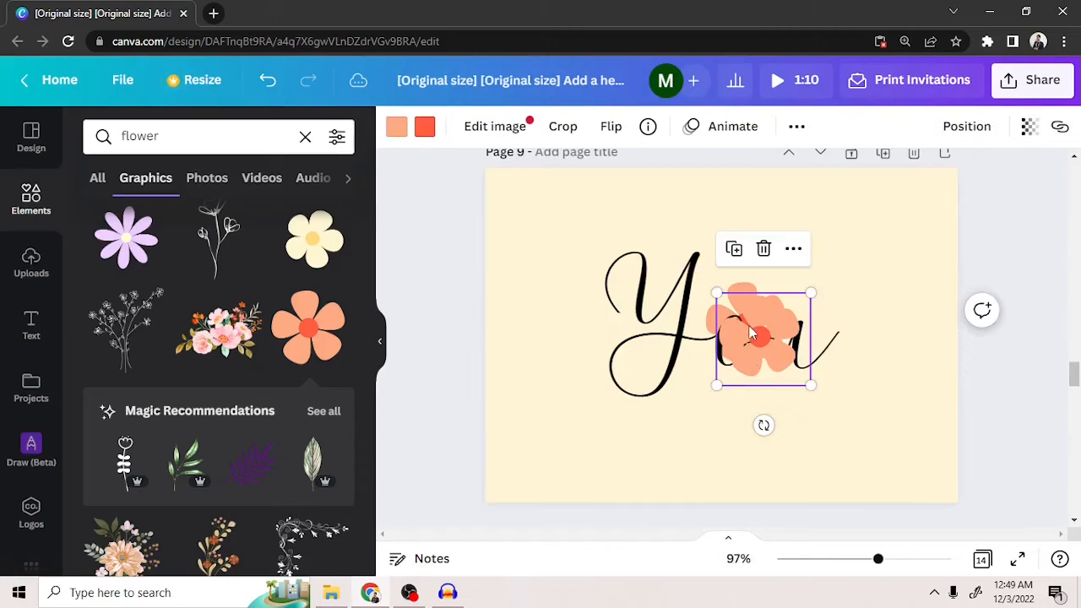
left_click_drag(760, 338, 747, 325)
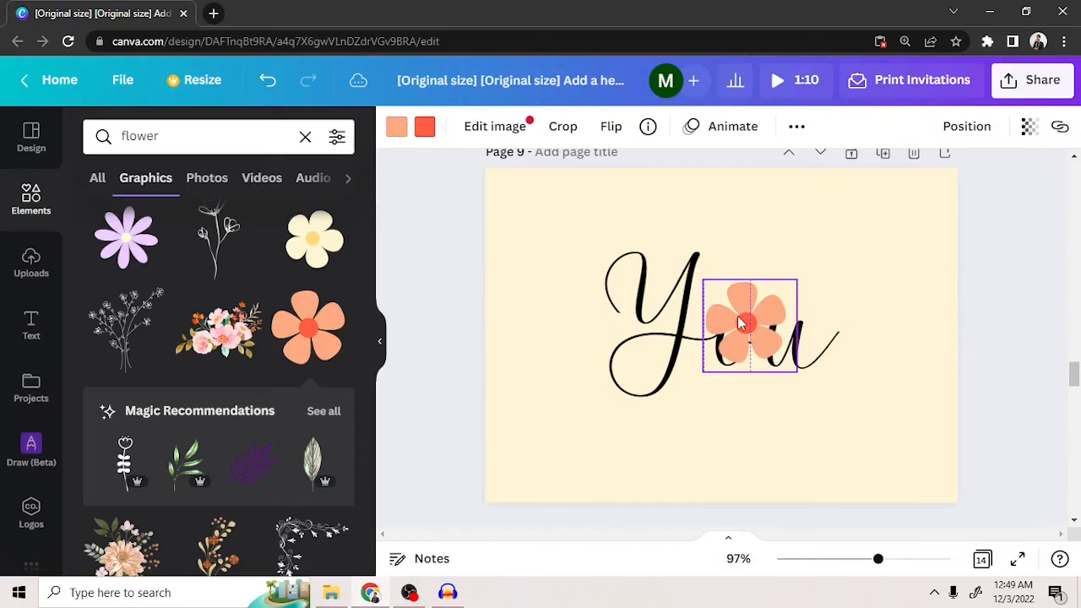
left_click(749, 324)
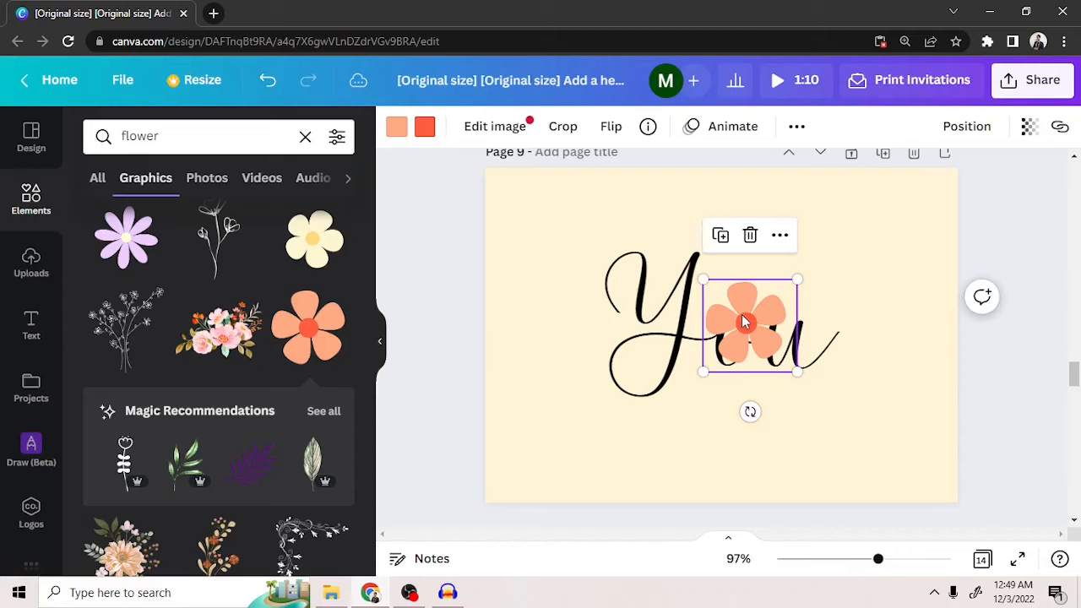
right_click(747, 322)
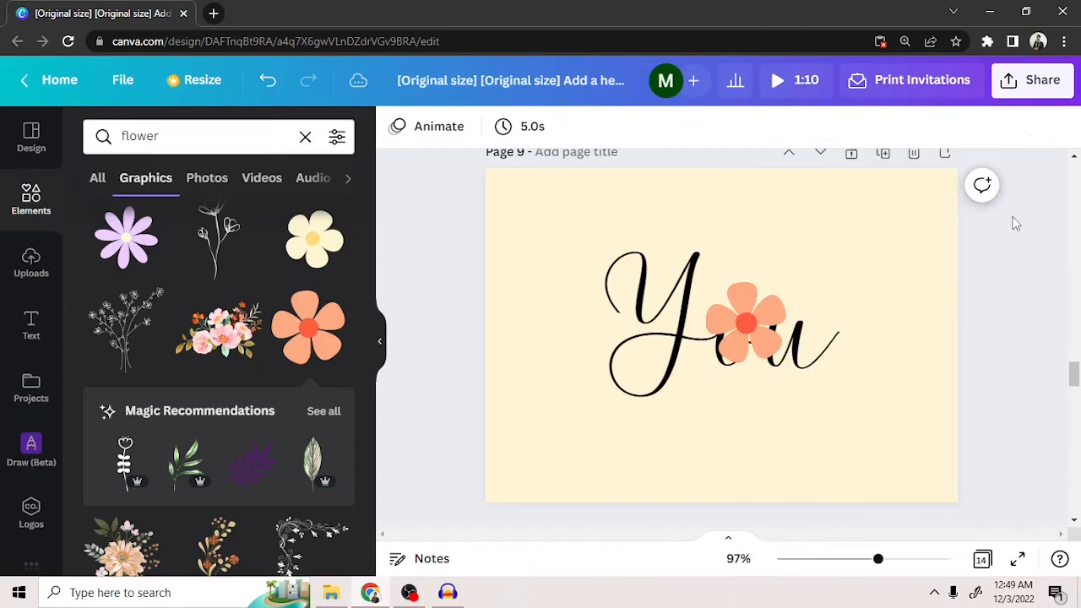
left_click(745, 323)
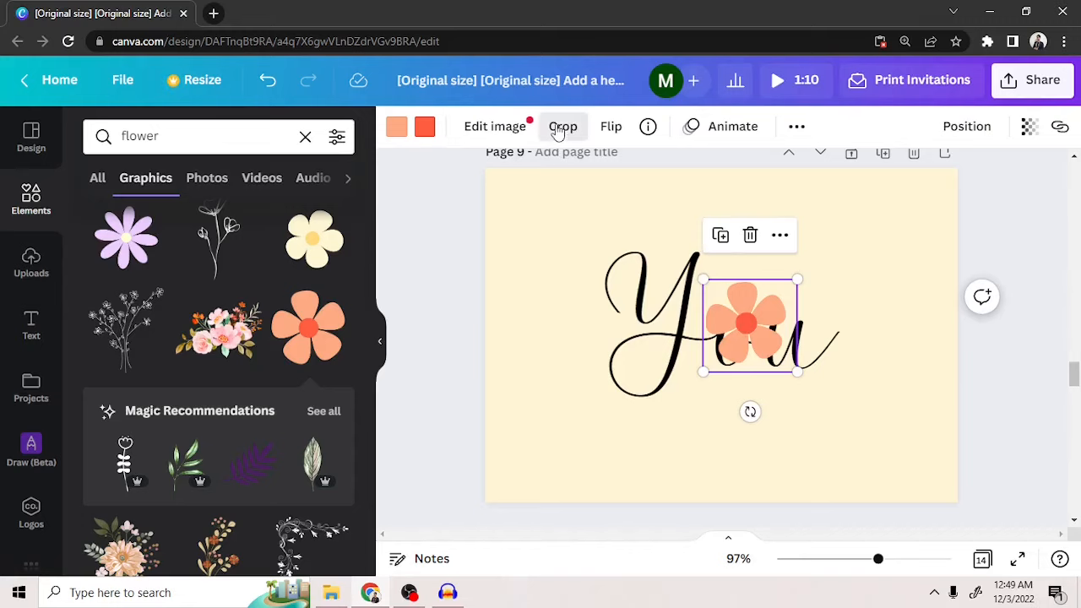
left_click(562, 126)
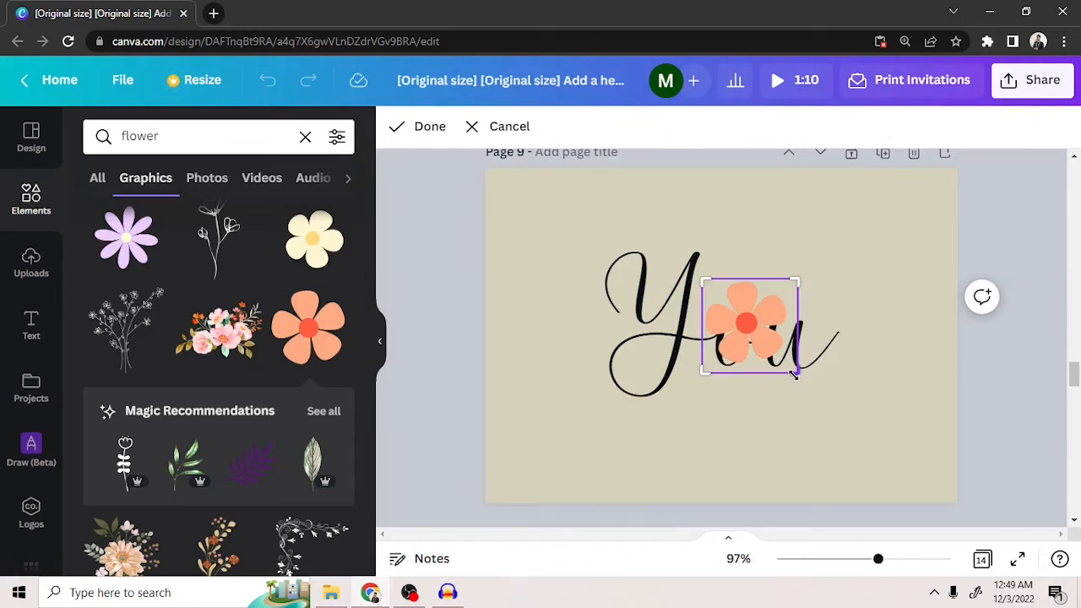
left_click_drag(794, 372, 762, 386)
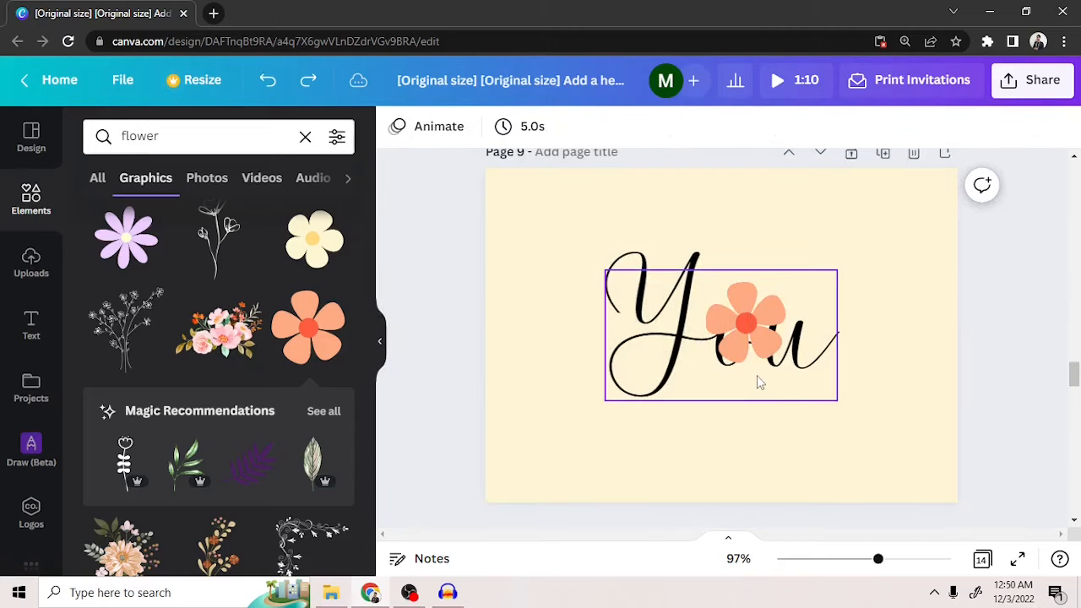
- Crop the peach flower so the o of 'You' shows over it
left_click(746, 323)
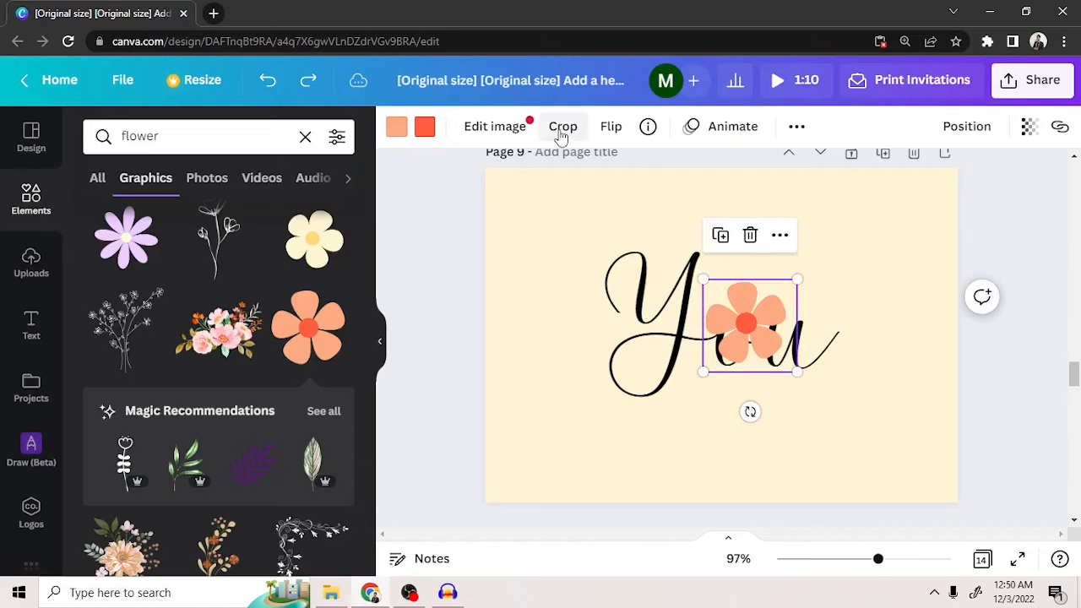
left_click(562, 126)
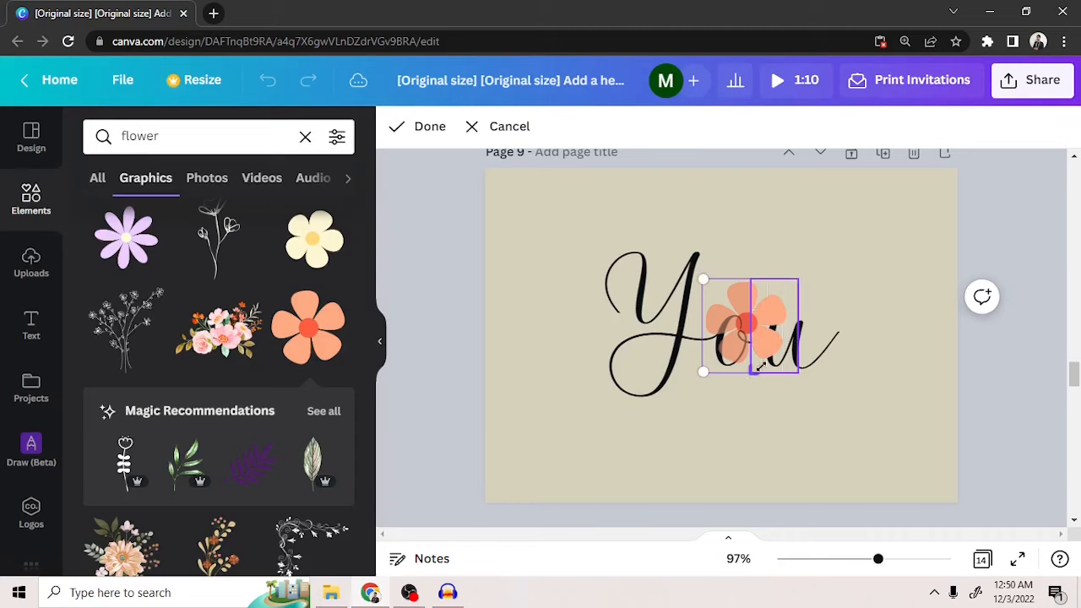
left_click(429, 126)
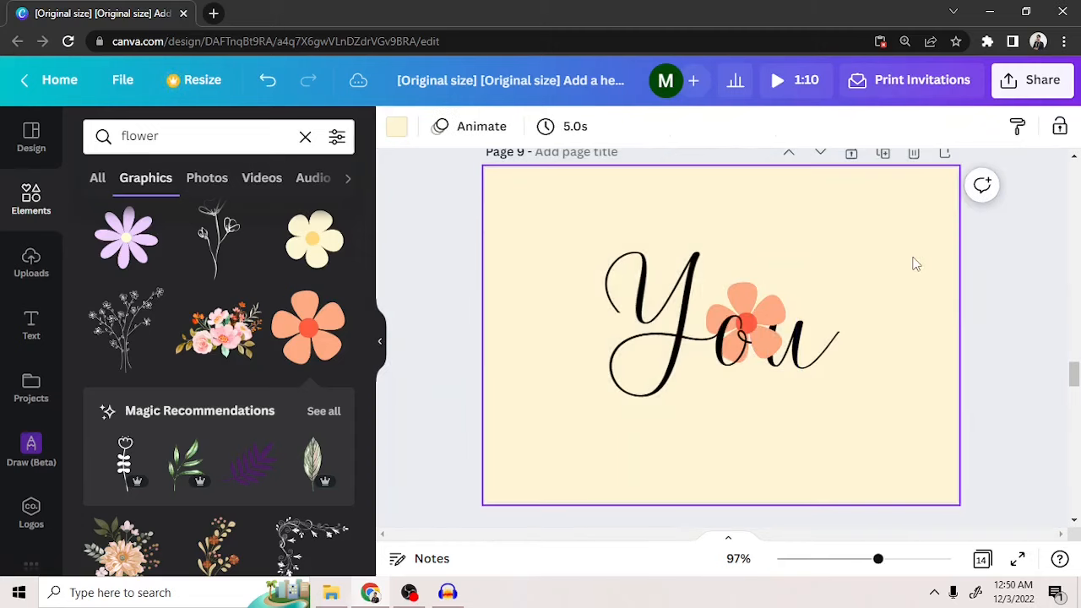